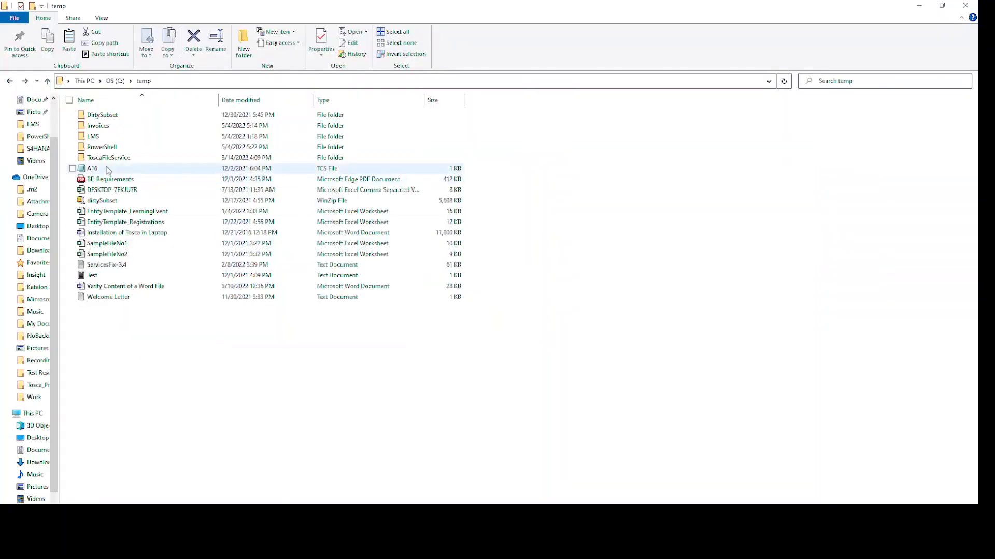
{"action": "mouse_move", "coordinate": [122, 127]}
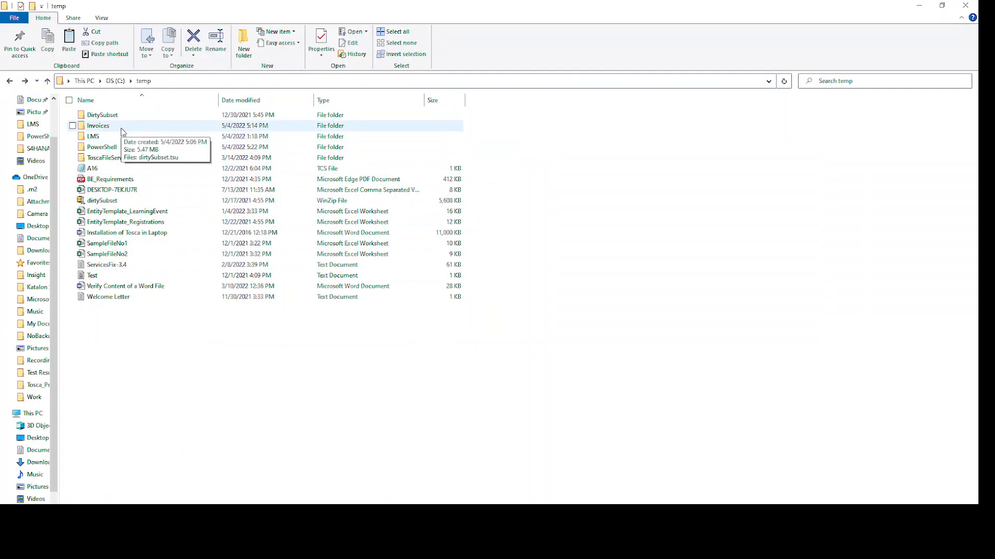
Step: Send the TBox Start Program test step to ScratchBook via its context-menu Run action
{"action": "double_click", "coordinate": [98, 125]}
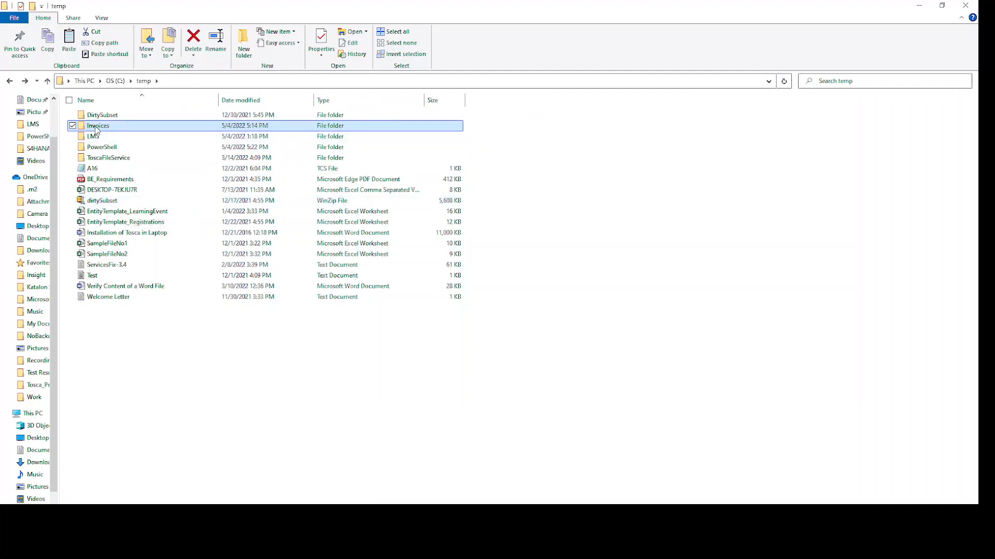
{"action": "mouse_move", "coordinate": [108, 158]}
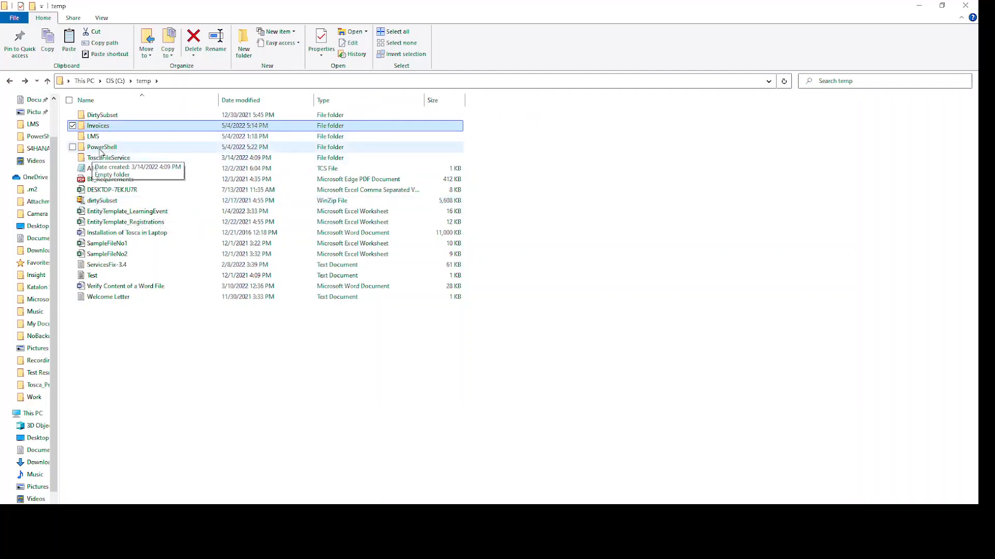
{"action": "double_click", "coordinate": [101, 147]}
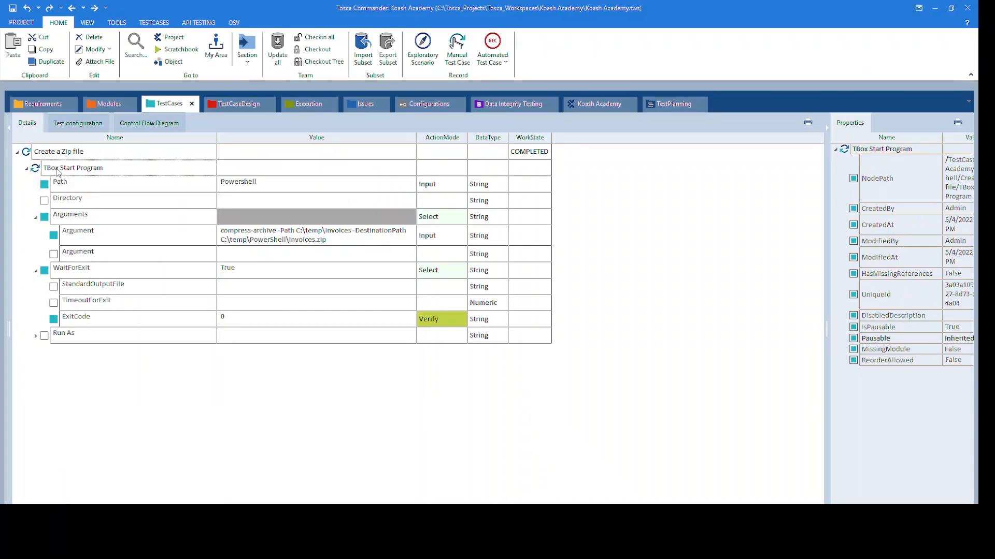
{"action": "mouse_move", "coordinate": [73, 167]}
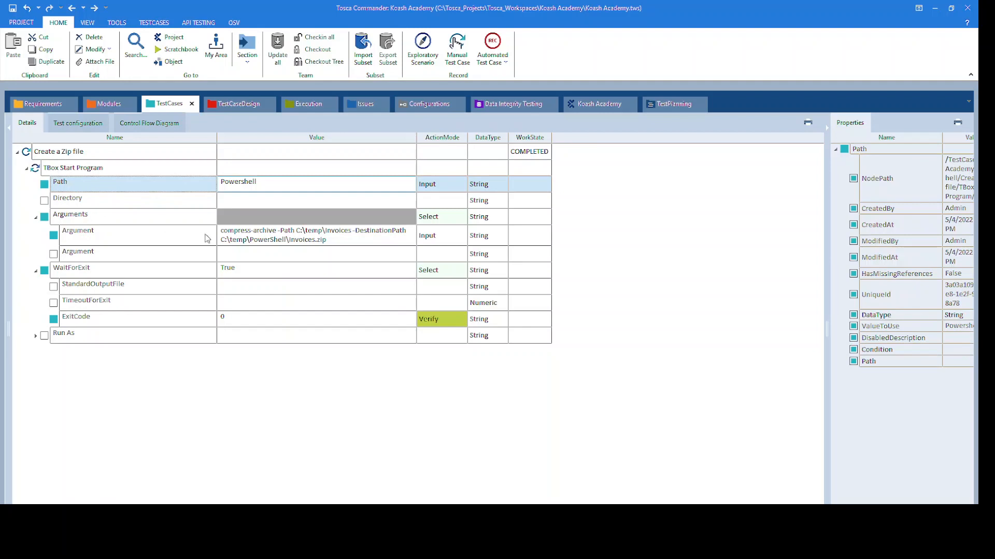
{"action": "mouse_move", "coordinate": [243, 241]}
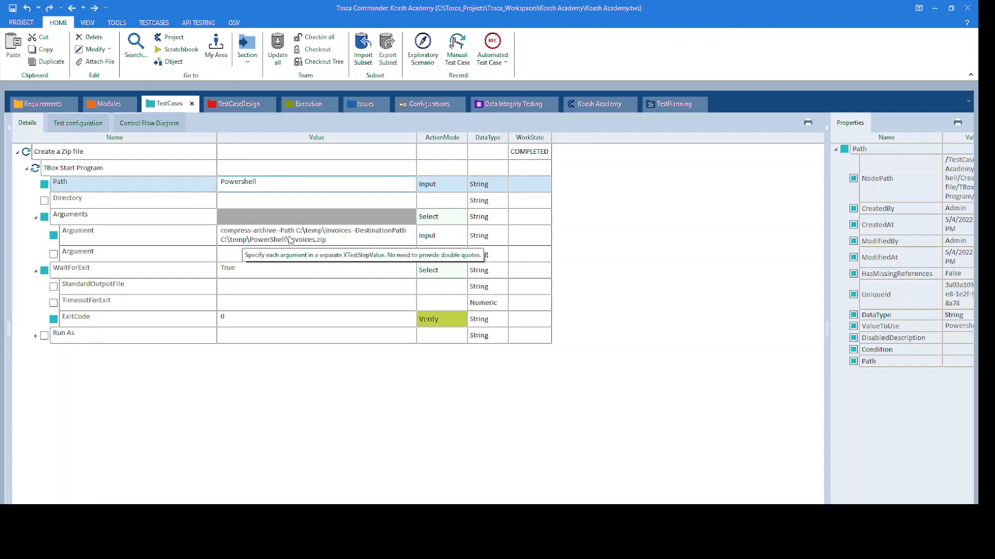
{"action": "mouse_move", "coordinate": [345, 237]}
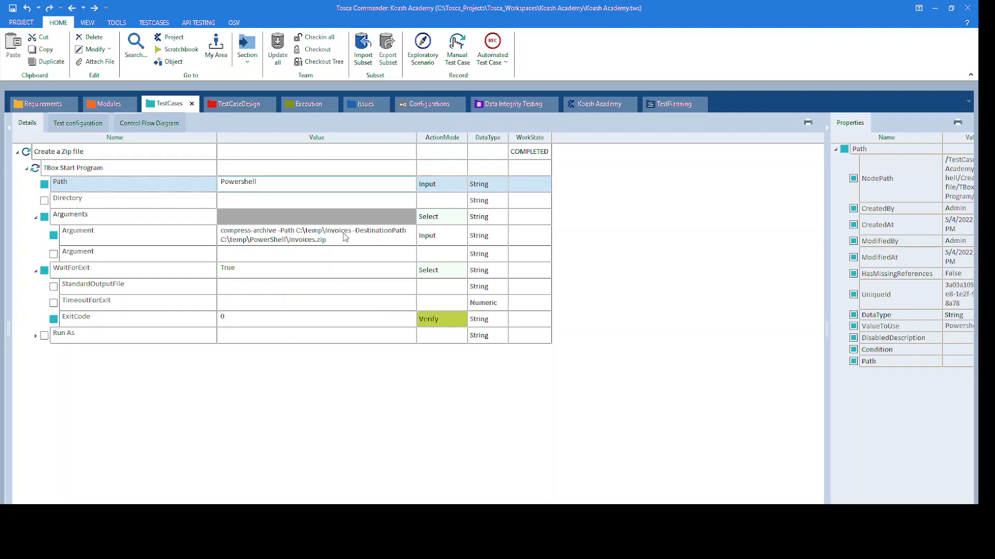
{"action": "mouse_move", "coordinate": [306, 219]}
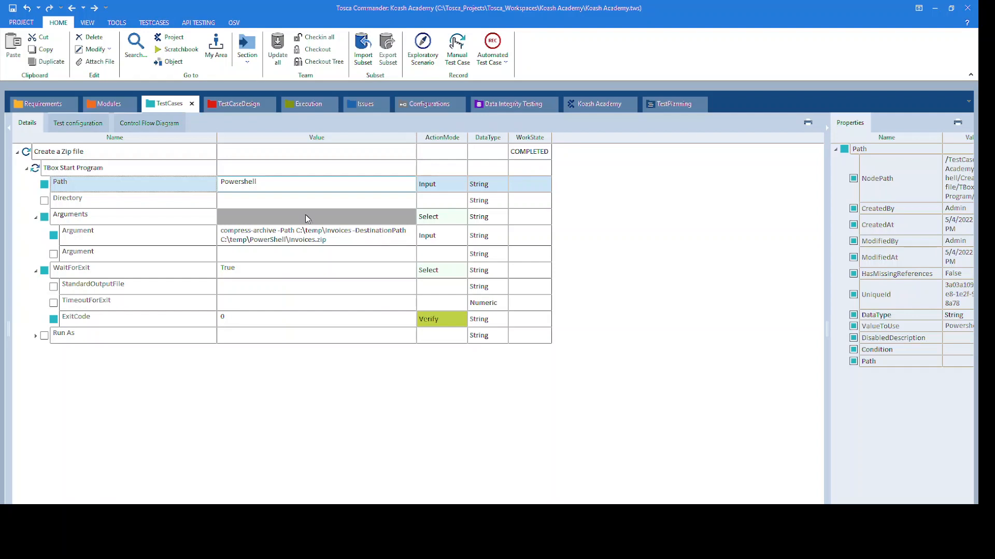
{"action": "mouse_move", "coordinate": [226, 246]}
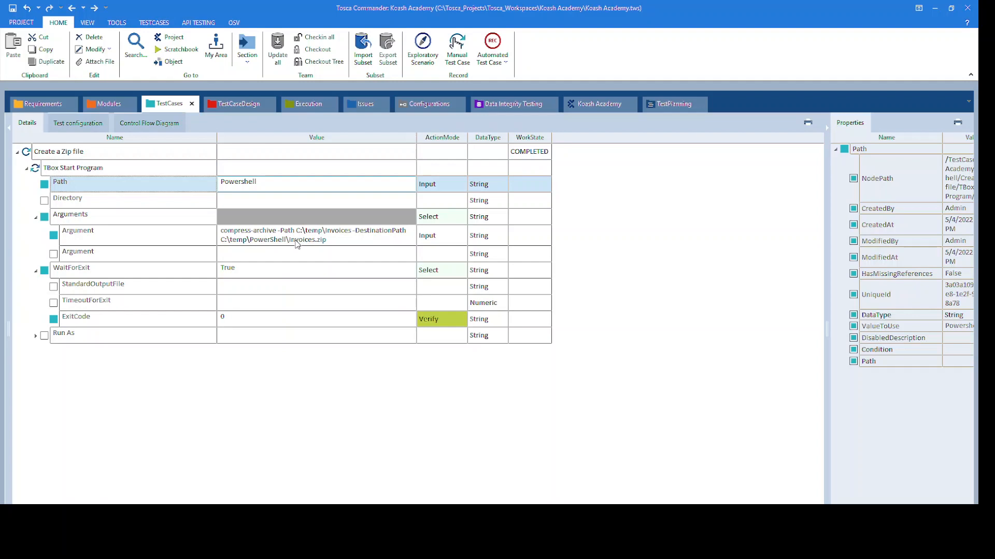
{"action": "mouse_move", "coordinate": [319, 247]}
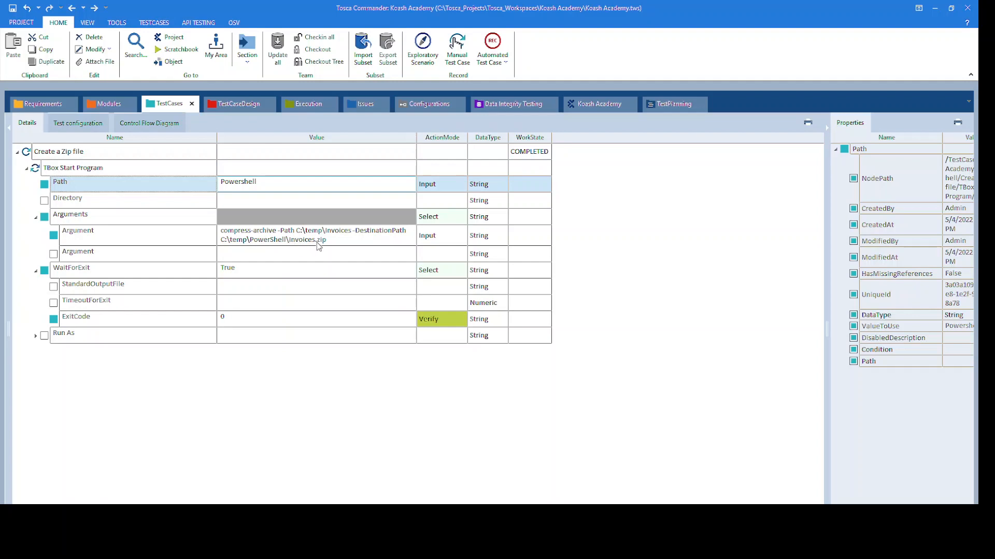
{"action": "left_click", "coordinate": [73, 167]}
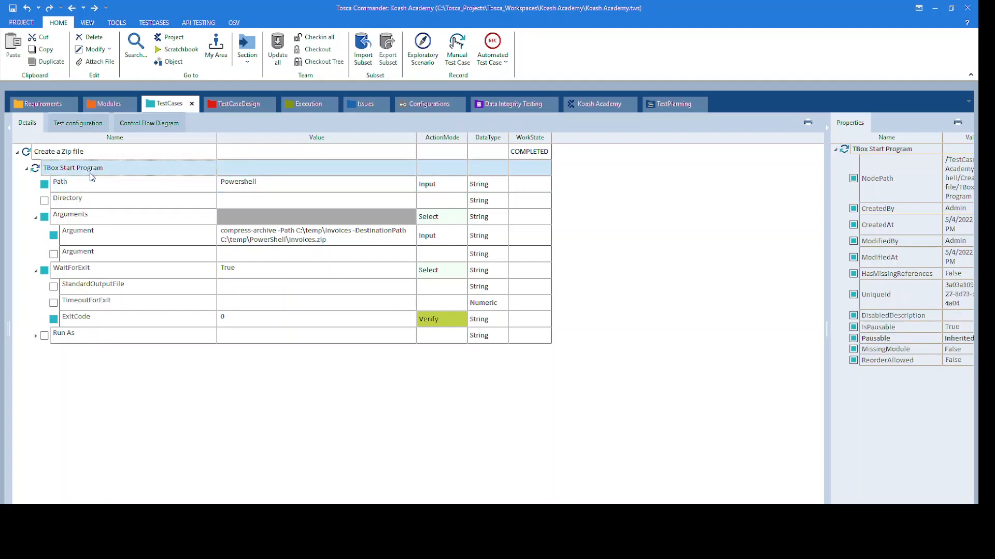
{"action": "right_click", "coordinate": [73, 167]}
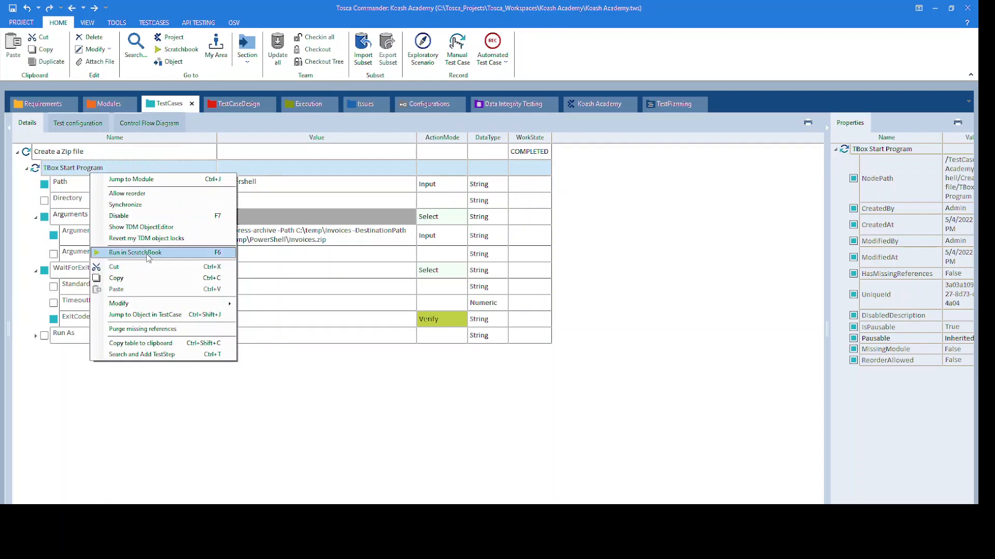
{"action": "left_click", "coordinate": [135, 252]}
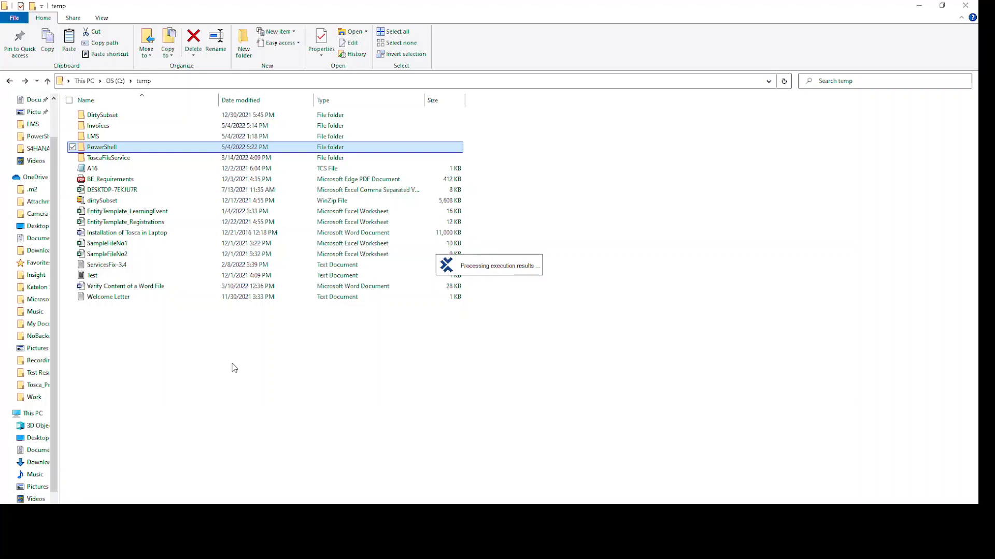
{"action": "mouse_move", "coordinate": [167, 154]}
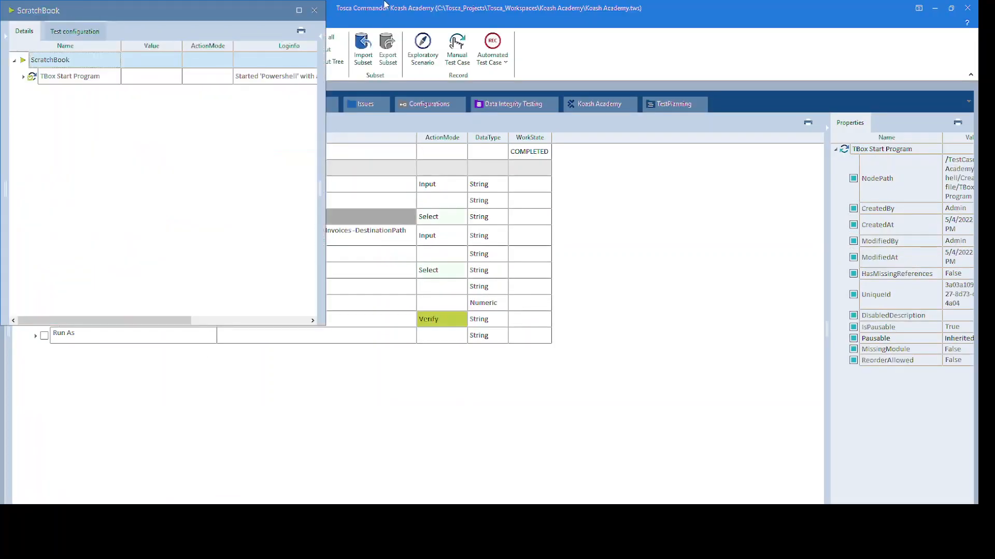
Step: Return to the temp folder listing once the log shows PowerShell started
{"action": "left_click", "coordinate": [313, 10]}
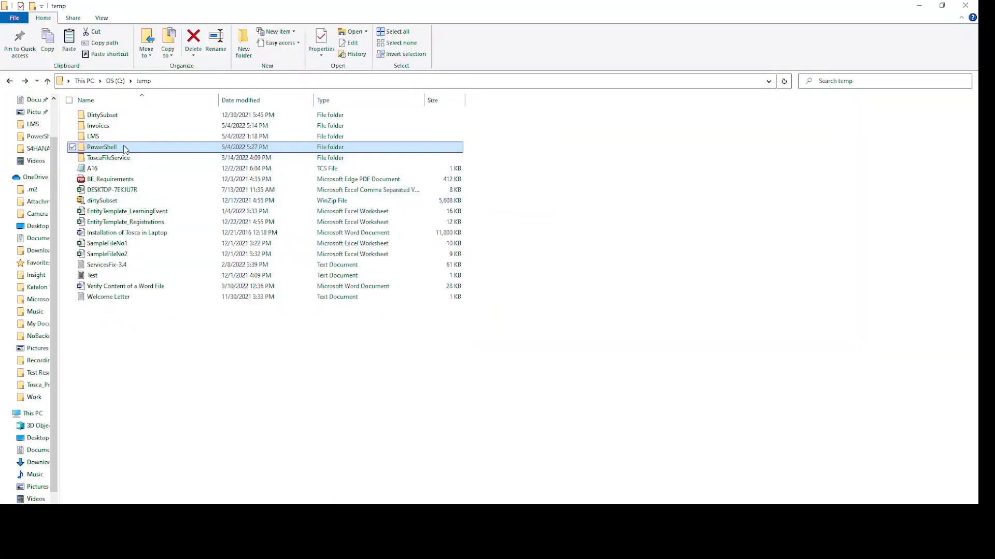
Step: Open C:\temp\PowerShell to reveal the new Invoices zip (5,609 KB, 5:27 PM)
{"action": "double_click", "coordinate": [102, 146]}
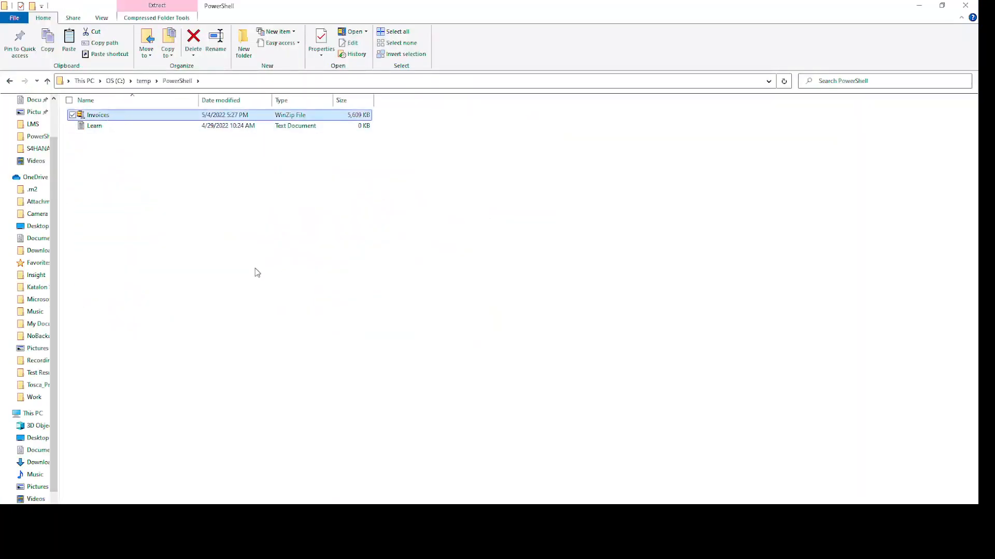
{"action": "mouse_move", "coordinate": [400, 471]}
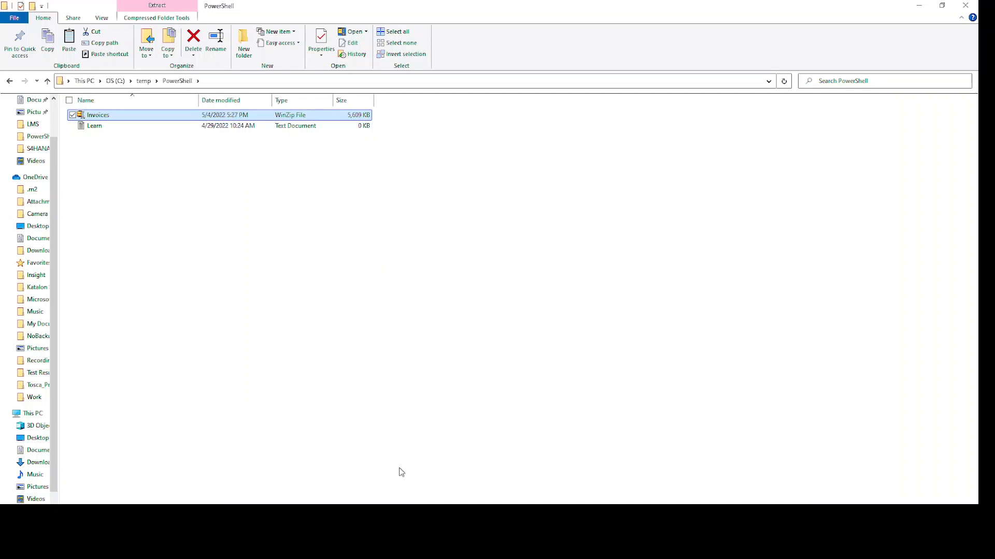